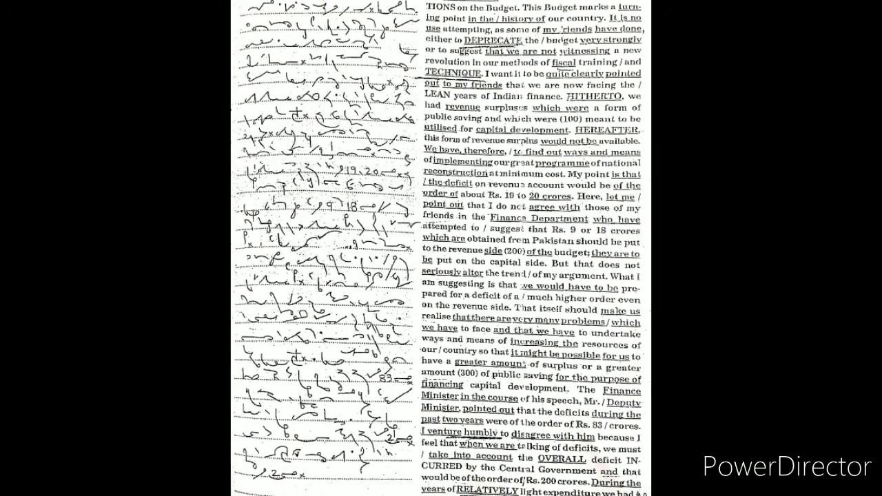
pyautogui.scroll(-3)
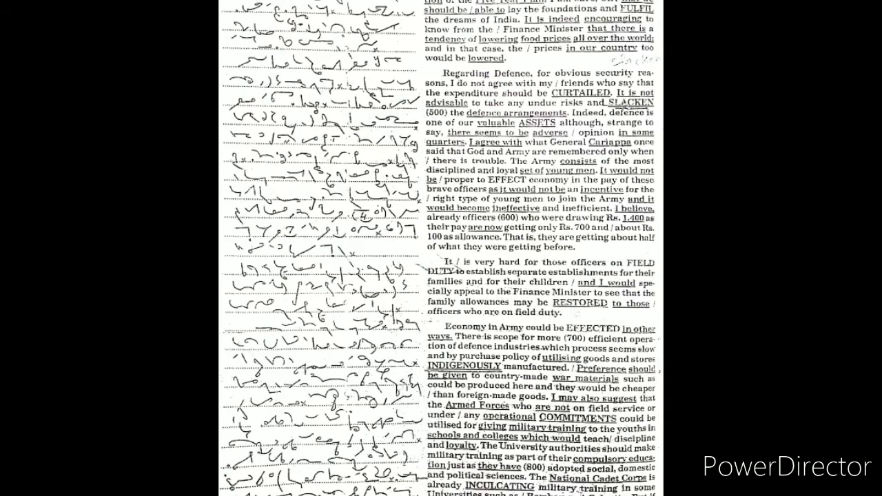